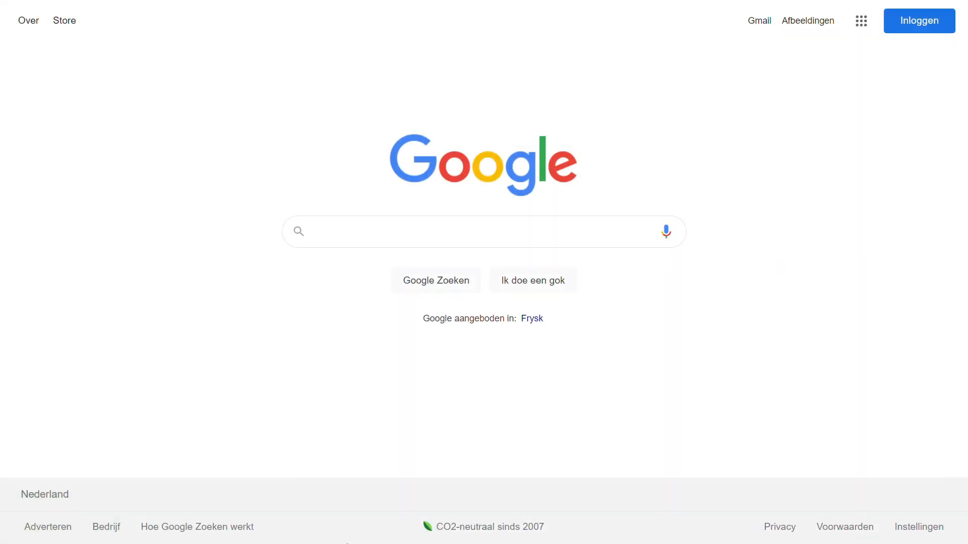
# - Type 'Japane' into the Google search box to start a Japanese translation query
pyautogui.write('Japane')
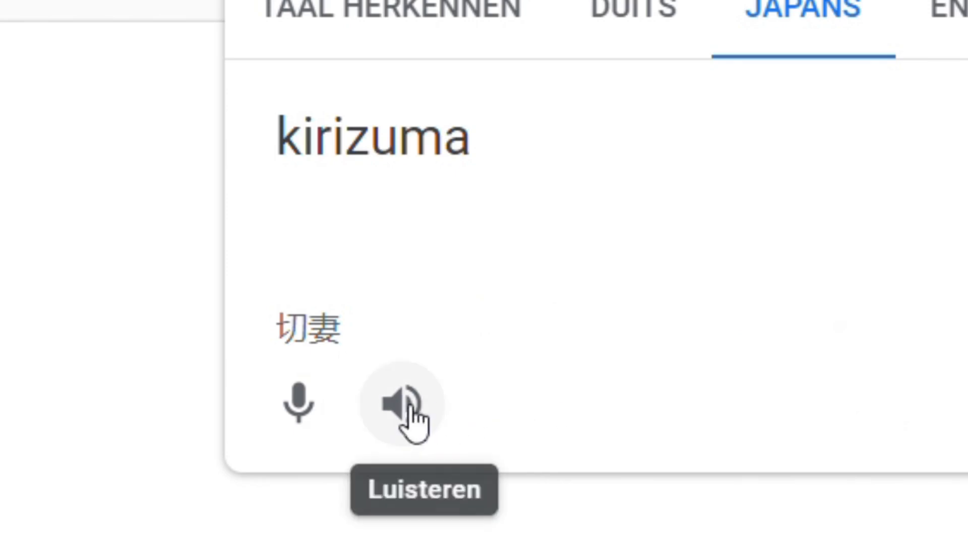
# - Play the spoken pronunciation of the Japanese word kirizuma (切妻)
pyautogui.click(404, 404)
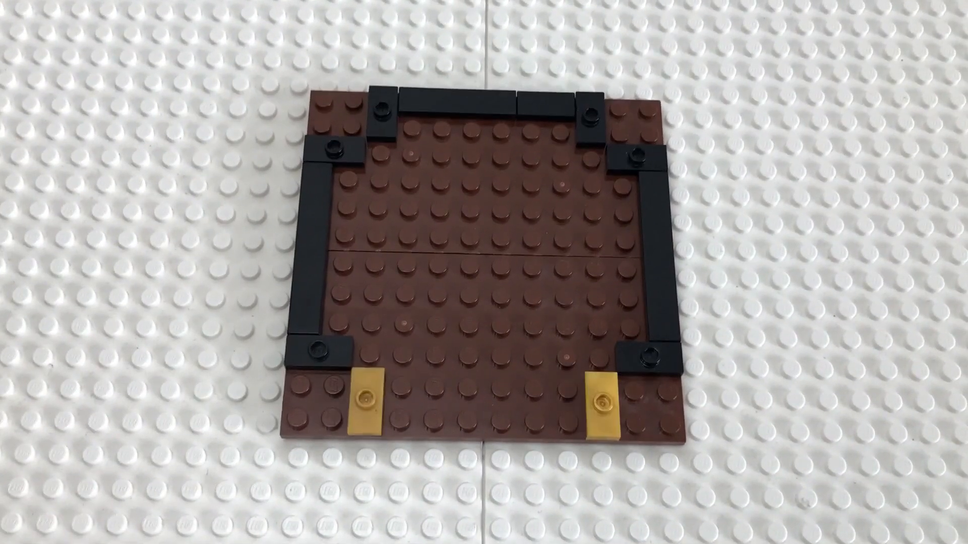
# - Watch three brown 2x2 tiles fill the front-edge gap between the gold tiles
pyautogui.click(479, 404)
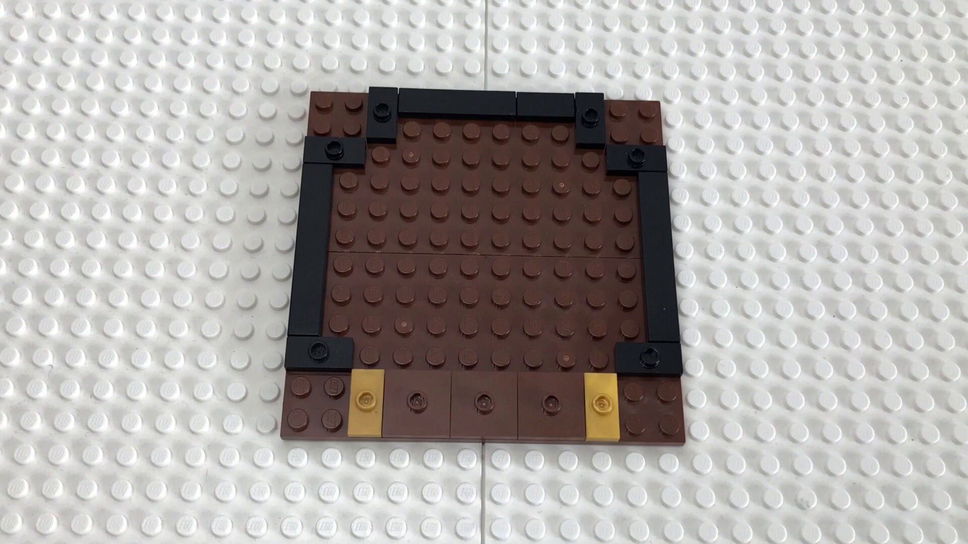